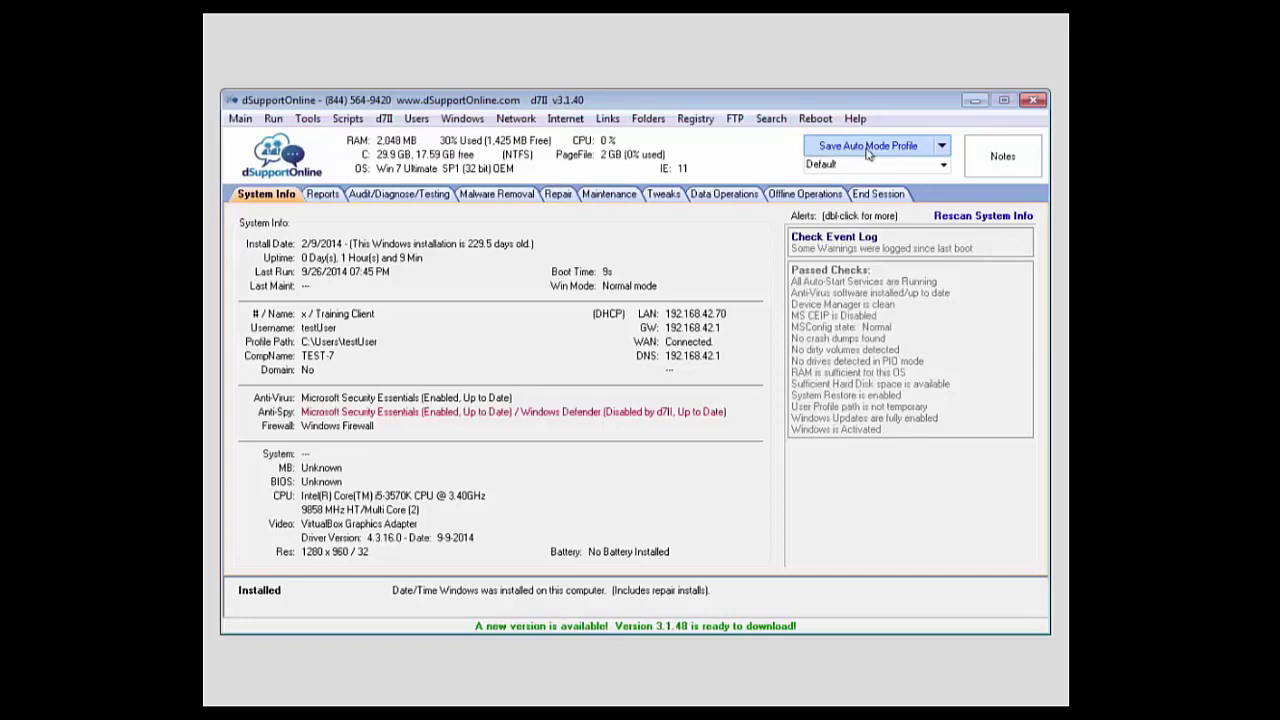
Step: Select an Auto Mode profile and switch to the Malware Removal items list
{"action": "left_click", "coordinate": [940, 164]}
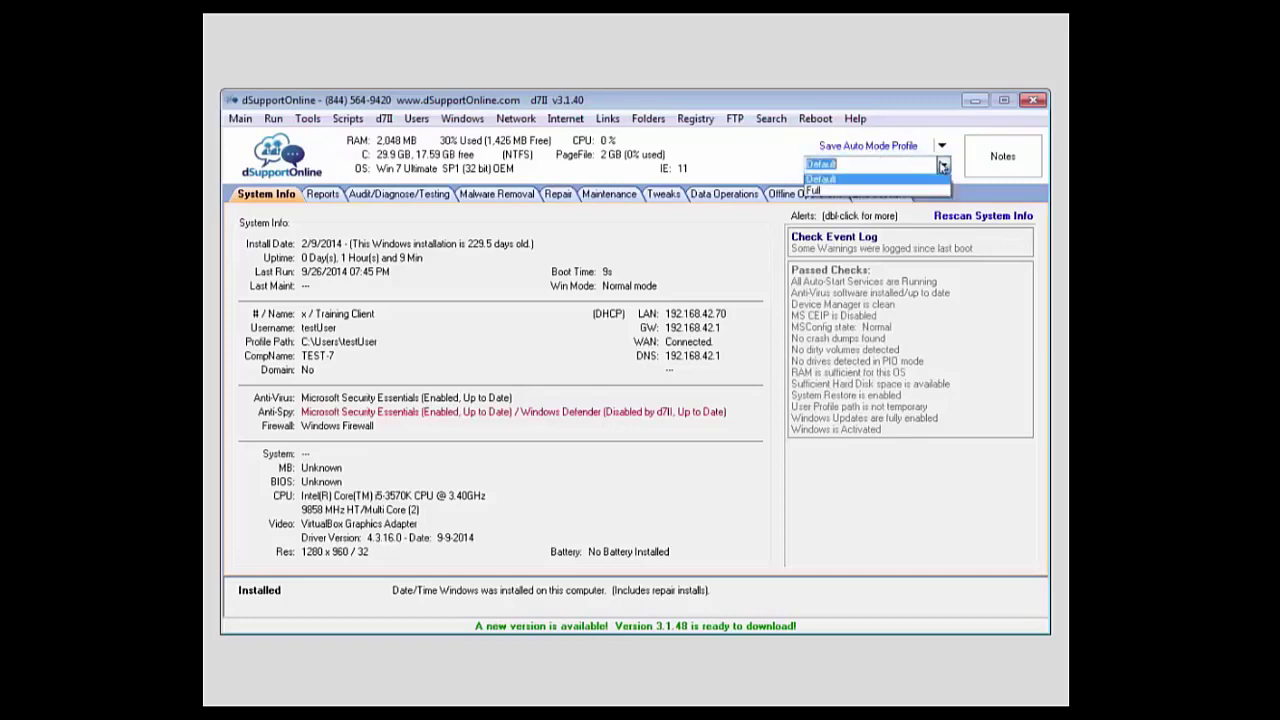
{"action": "left_click", "coordinate": [820, 192]}
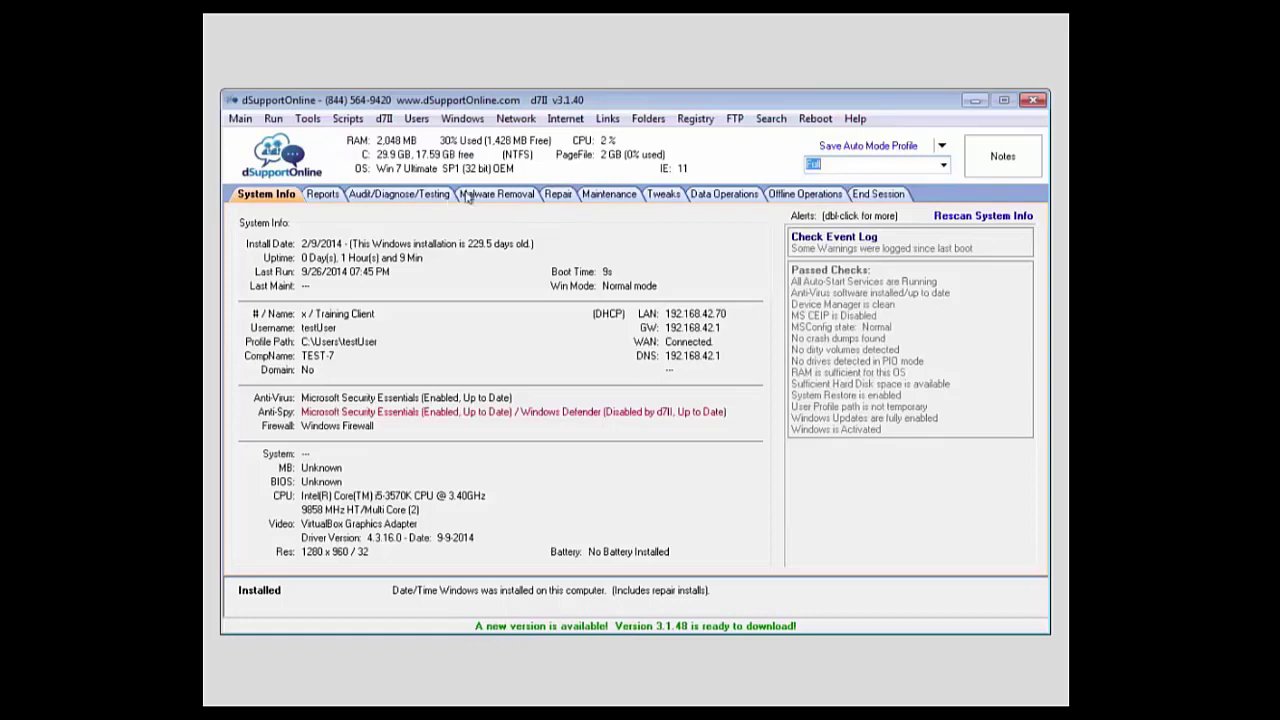
{"action": "left_click", "coordinate": [494, 192]}
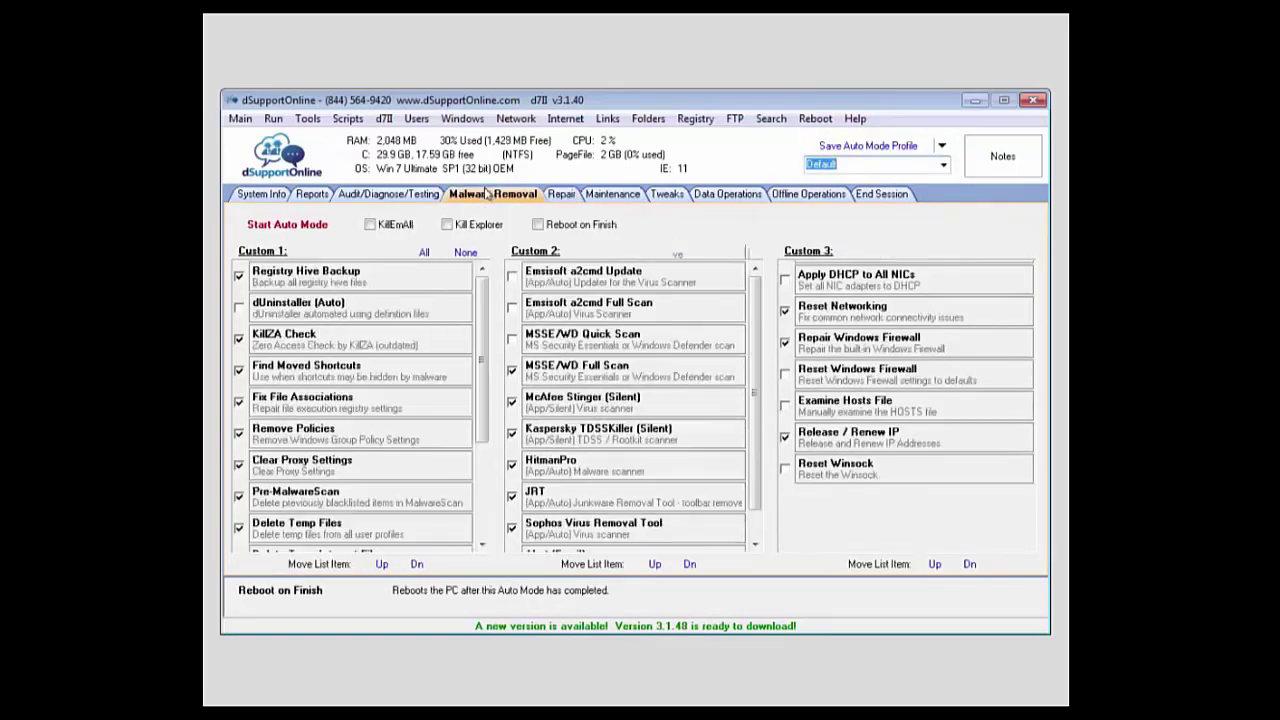
Step: Load the Full auto mode profile so Custom 3 lists ComboFix, Malwarebytes v2 and AdwCleaner
{"action": "left_click", "coordinate": [940, 164]}
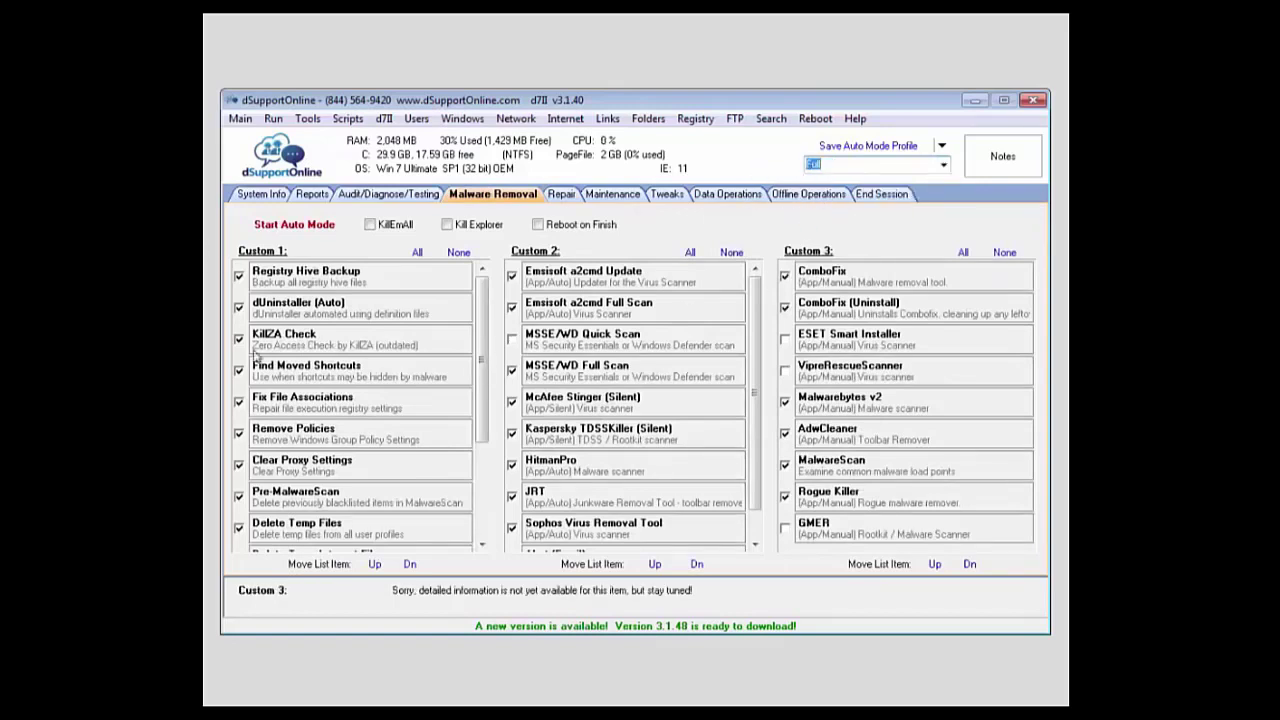
{"action": "left_click", "coordinate": [294, 224]}
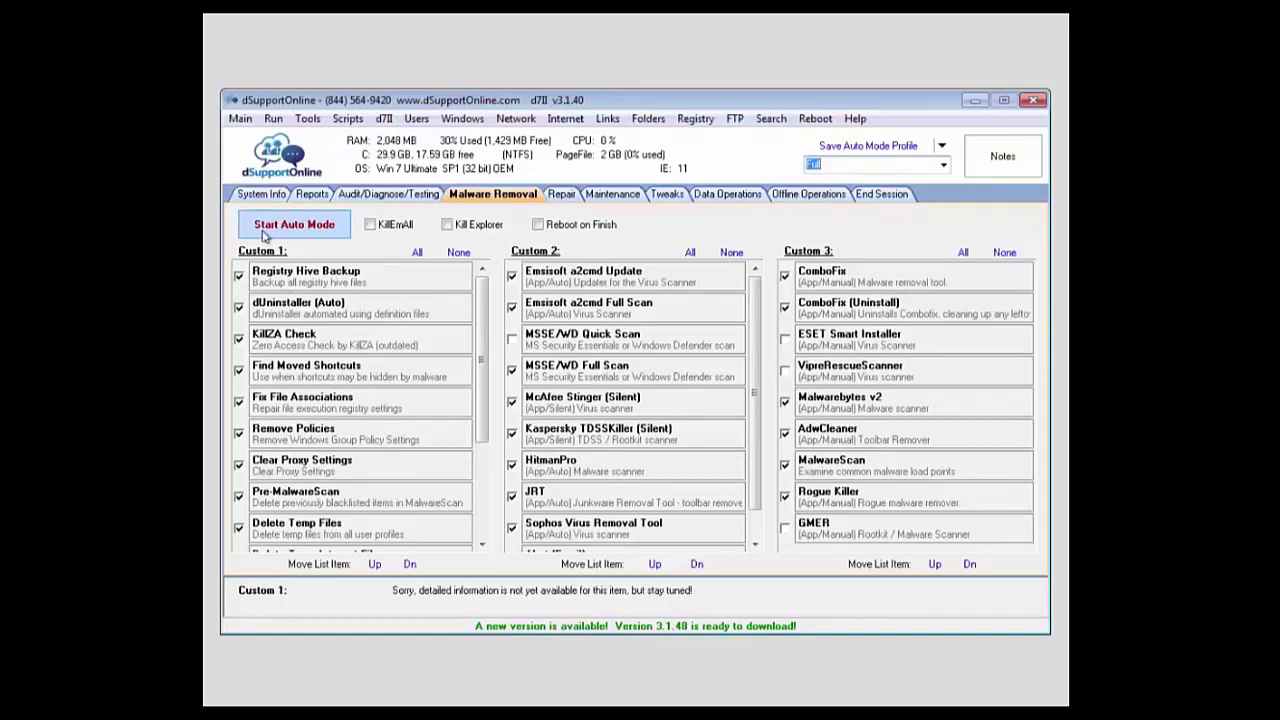
{"action": "left_click", "coordinate": [292, 224]}
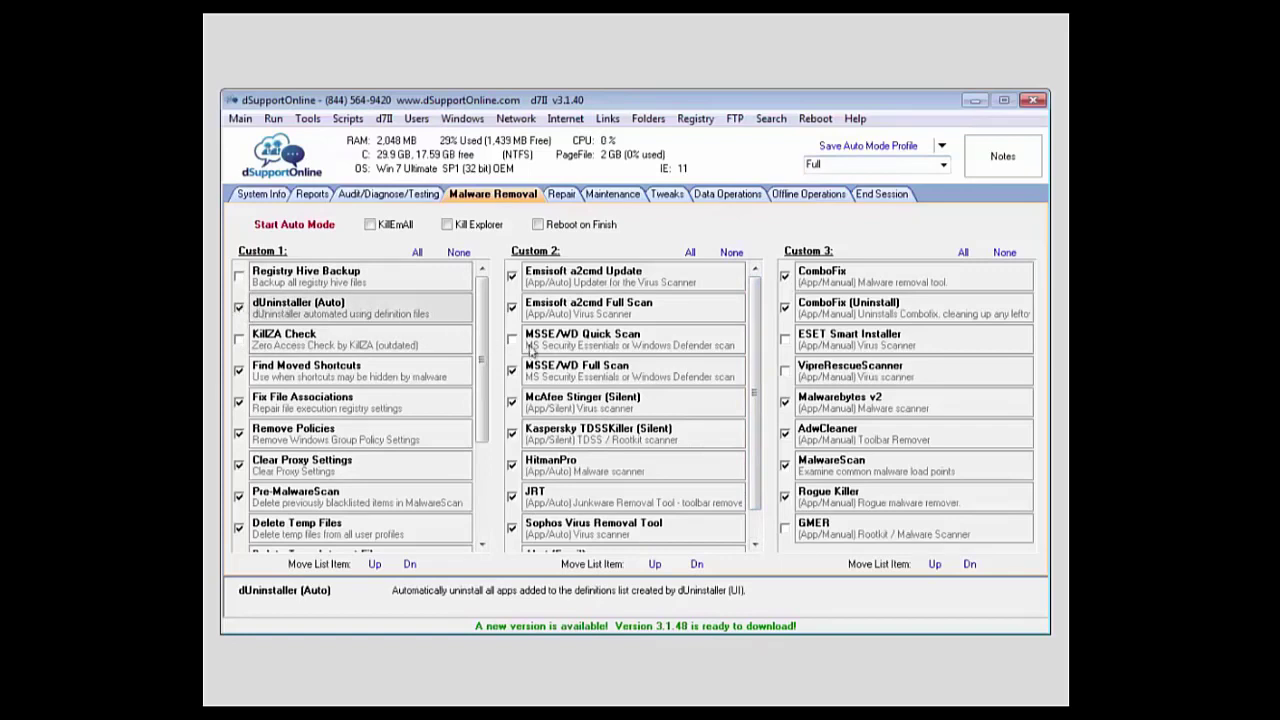
{"action": "left_click", "coordinate": [584, 340]}
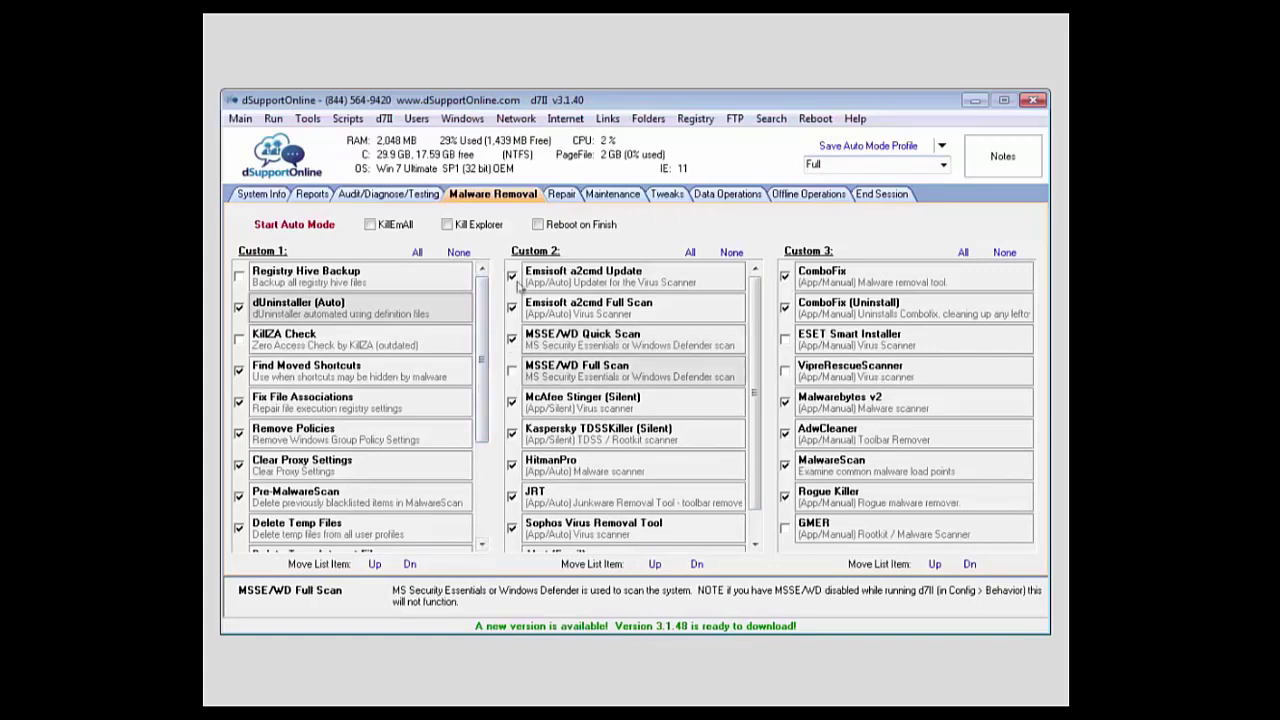
{"action": "left_click", "coordinate": [294, 224]}
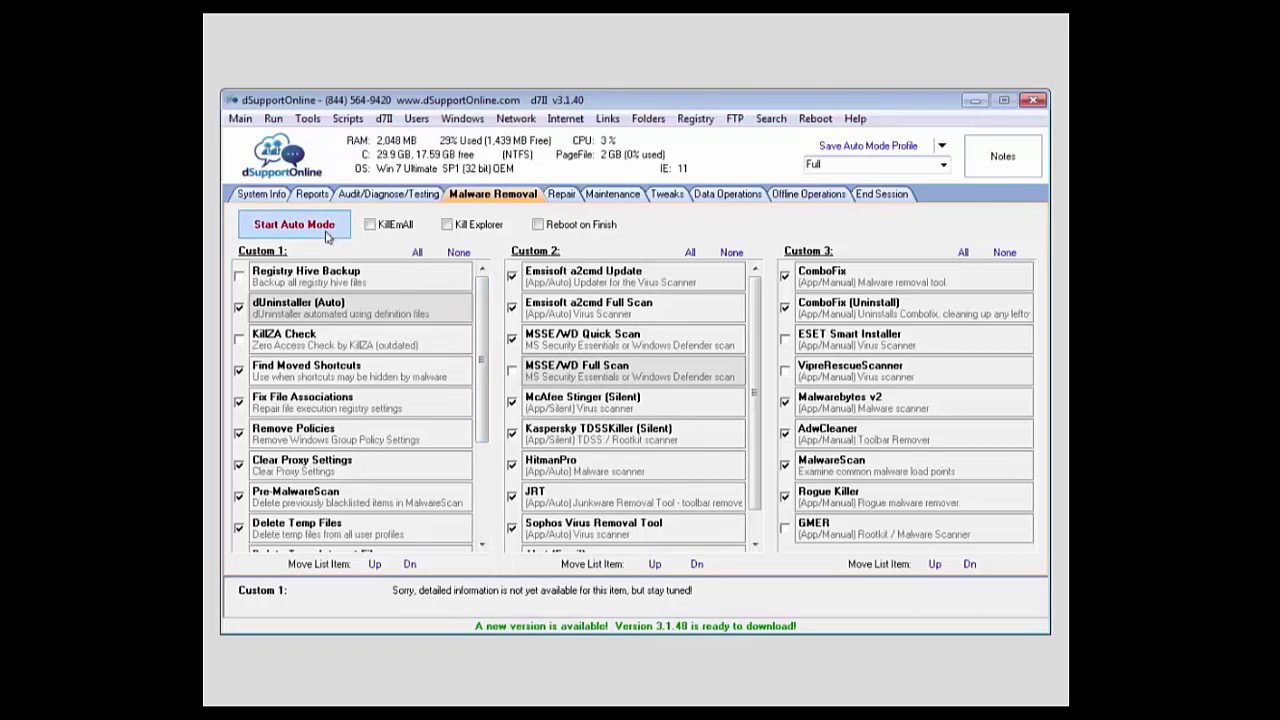